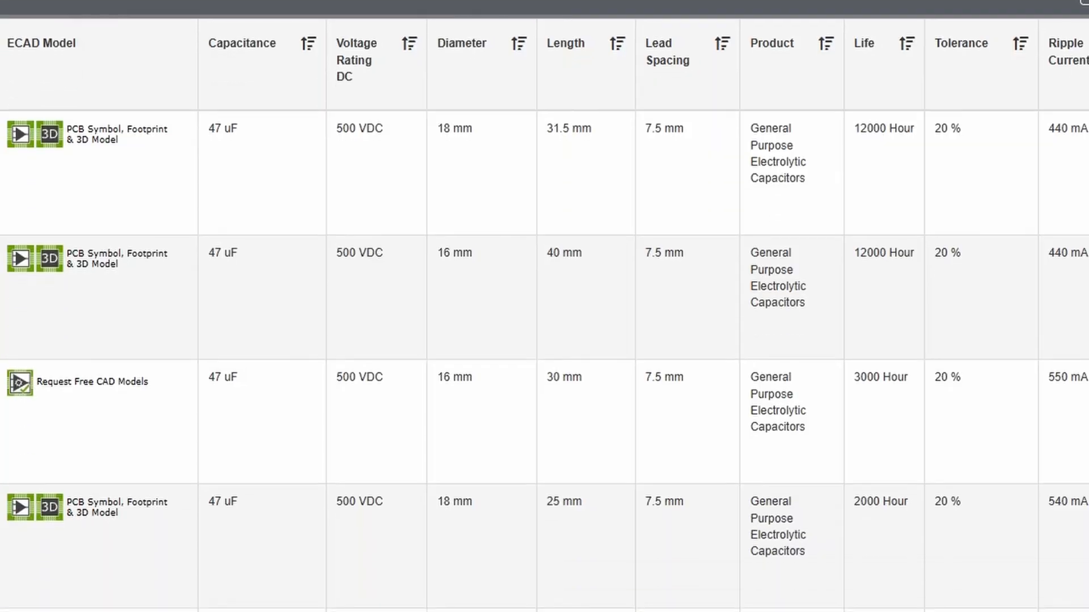
- Add 2 of the Rubycon 500HXW47MEFR16X30 capacitor to the cart via Buy
scroll(down, 3)
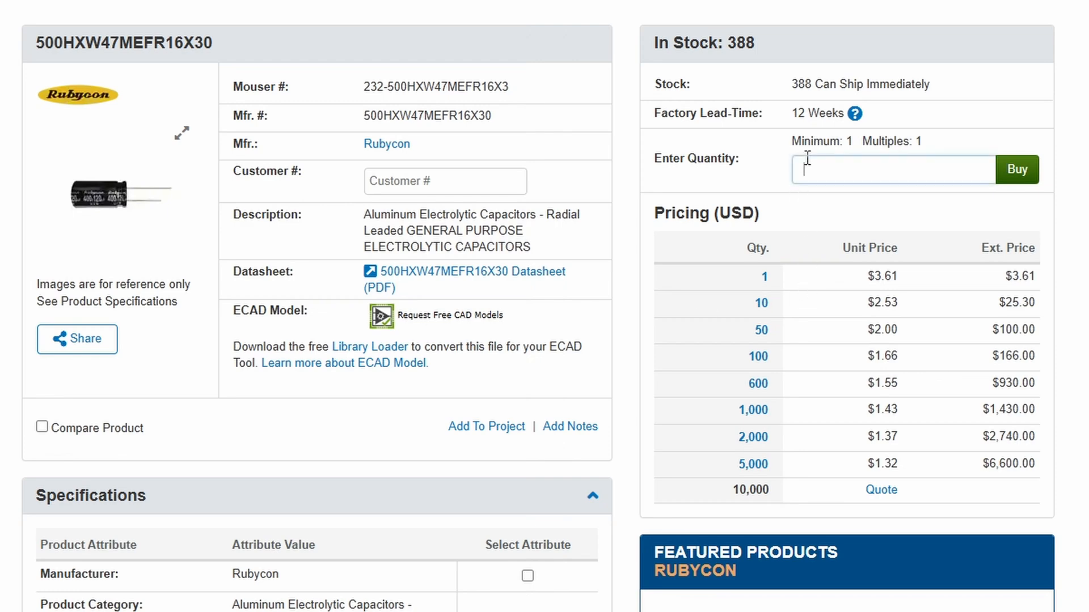
text(2)
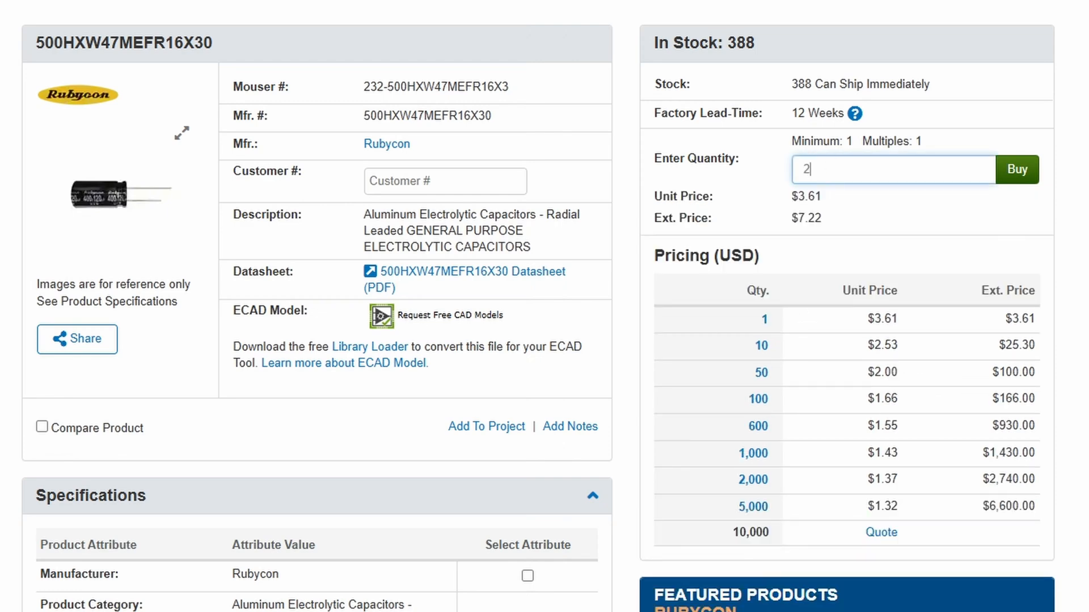
mouse_move(1017, 169)
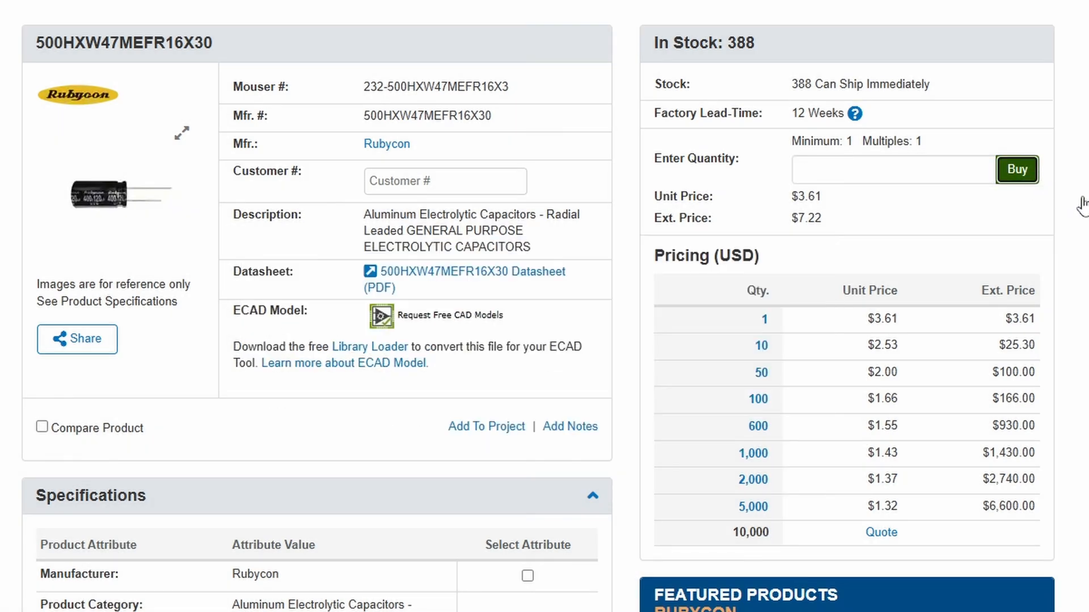
click(1016, 170)
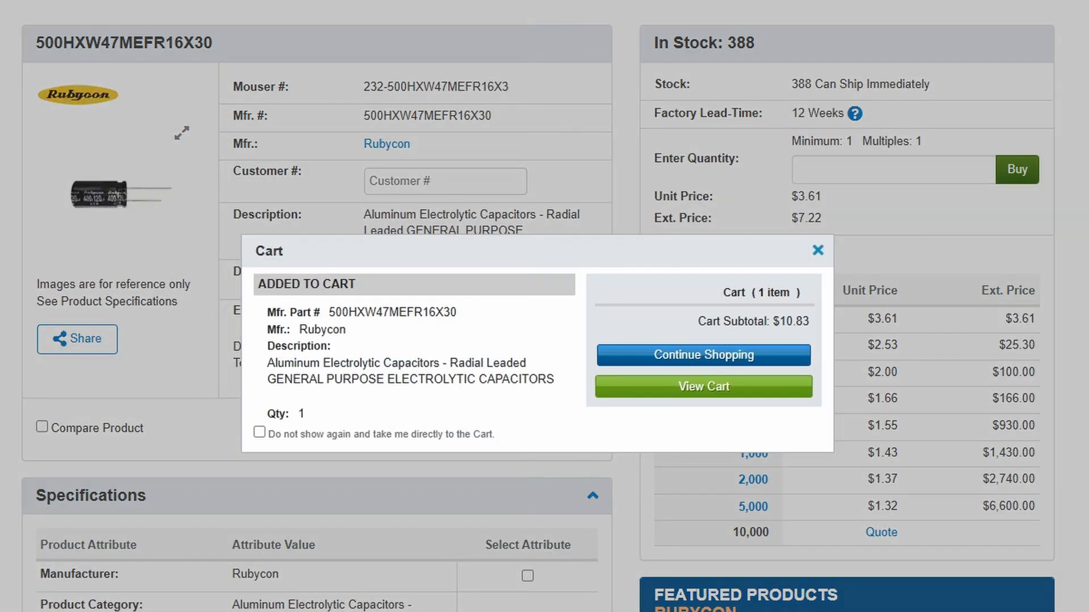
mouse_move(749, 387)
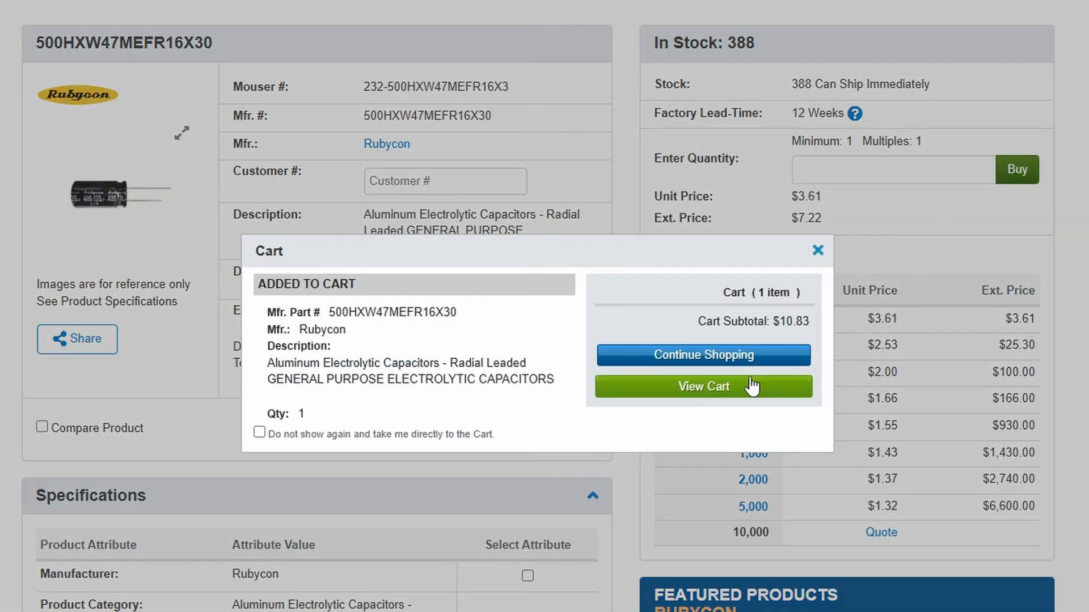
- View the cart listing the capacitor at quantity 2 for $7.22 merchandise
click(704, 387)
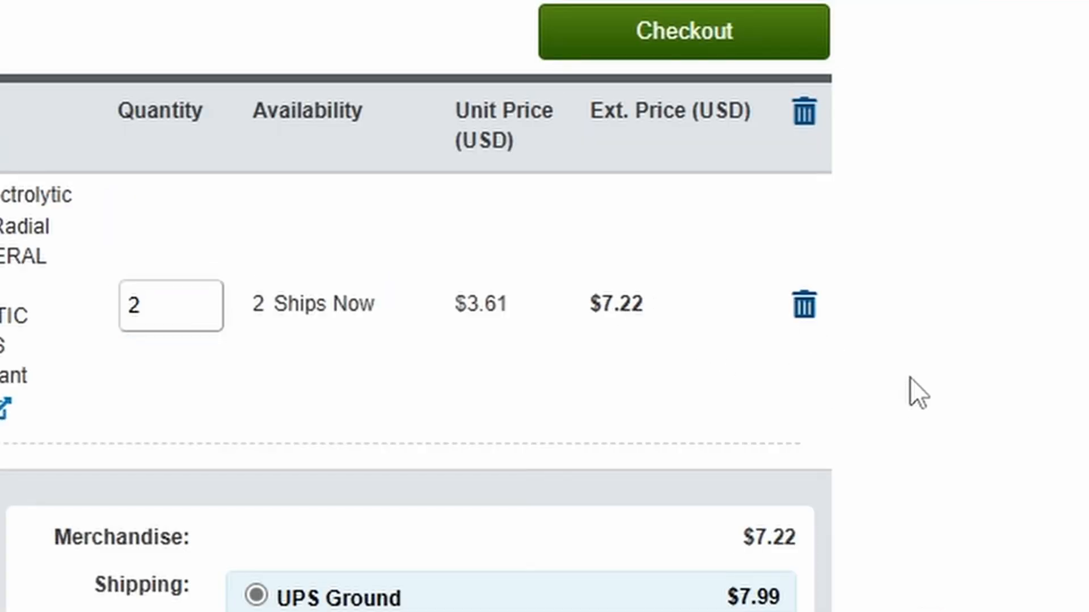
mouse_move(923, 373)
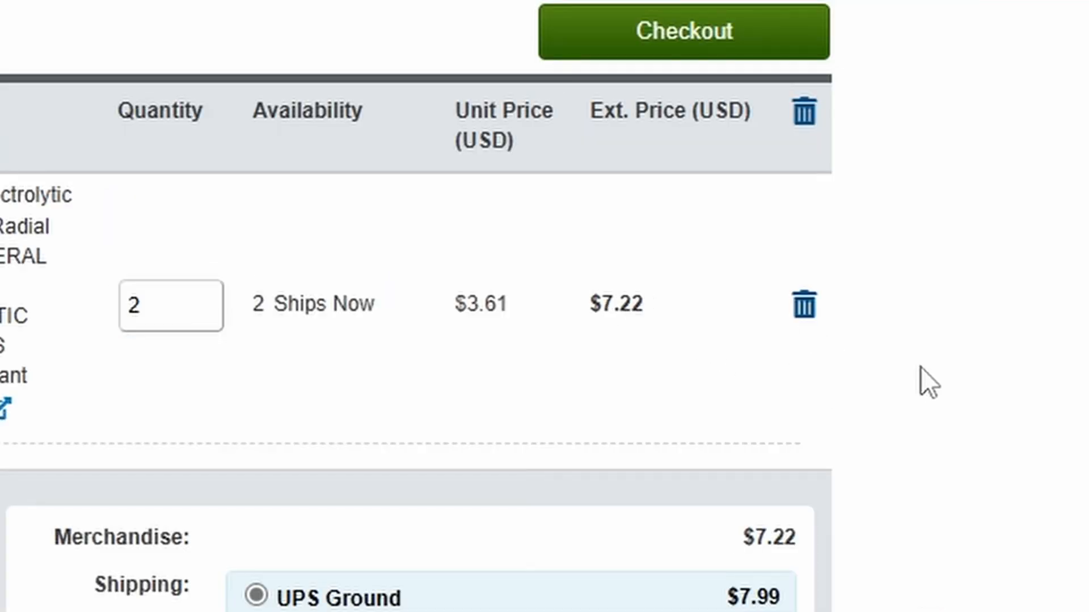